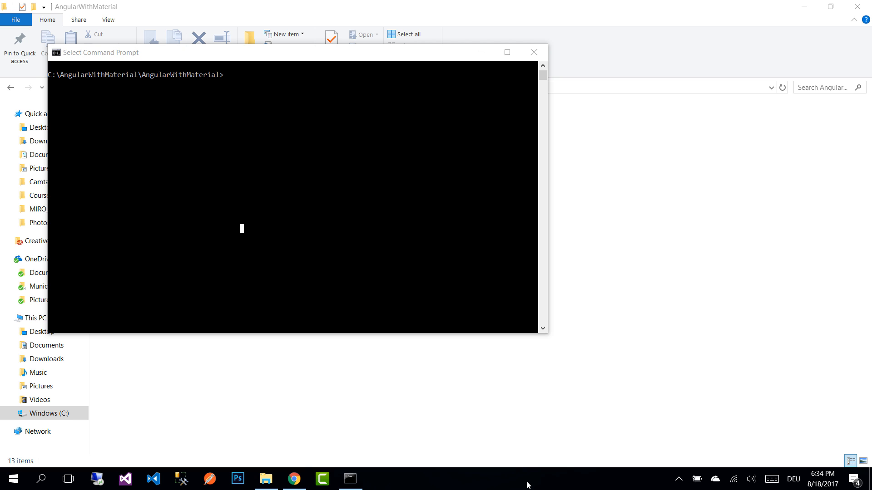
# Sign in to the GitHub account in the browser
pyautogui.click(294, 478)
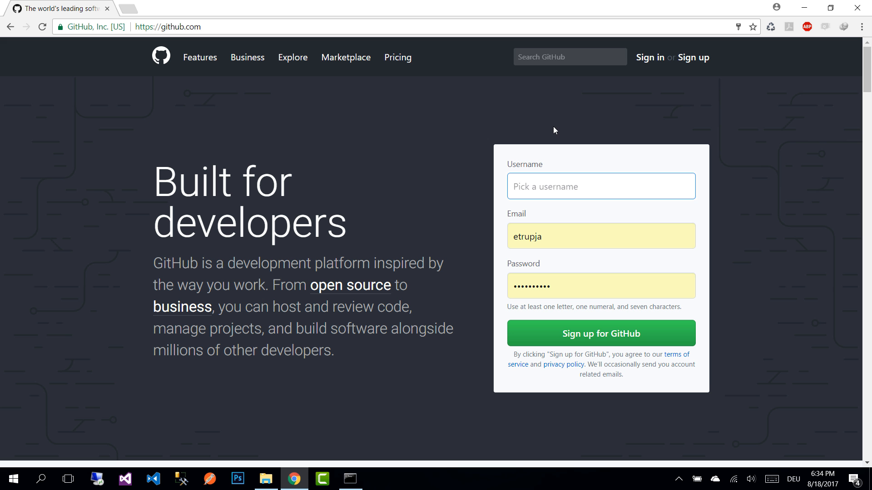
pyautogui.moveTo(626, 82)
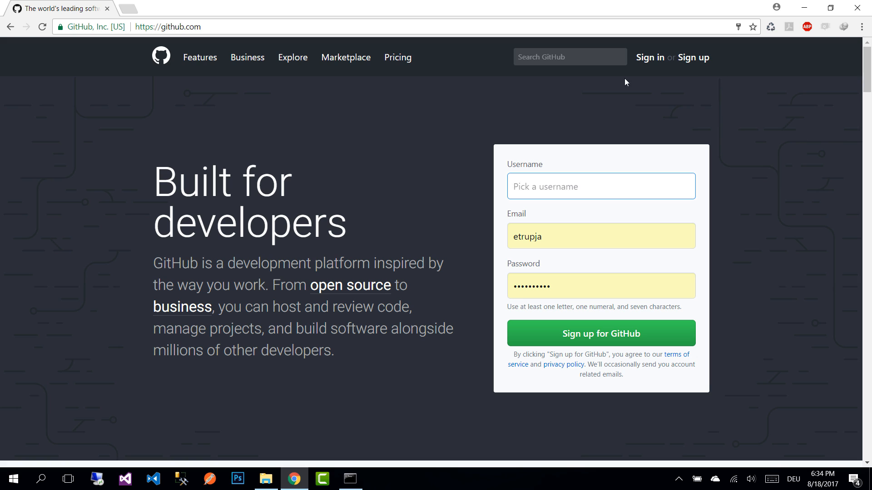
pyautogui.click(649, 57)
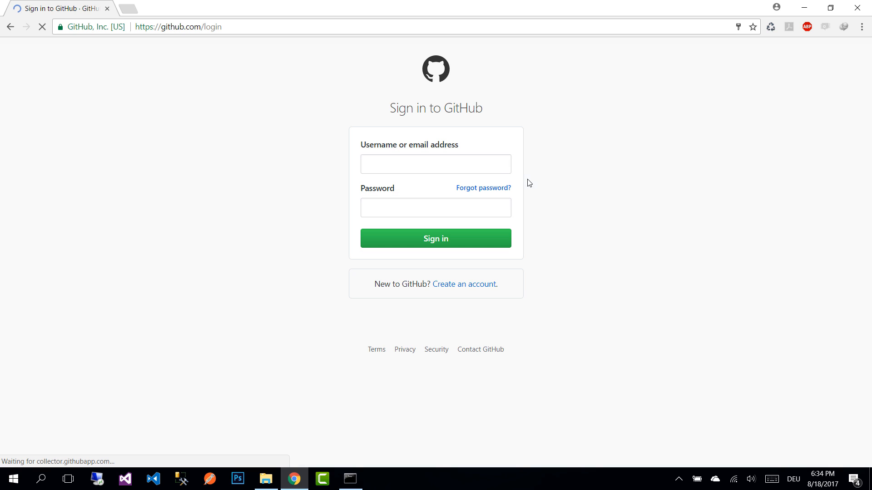
pyautogui.click(435, 238)
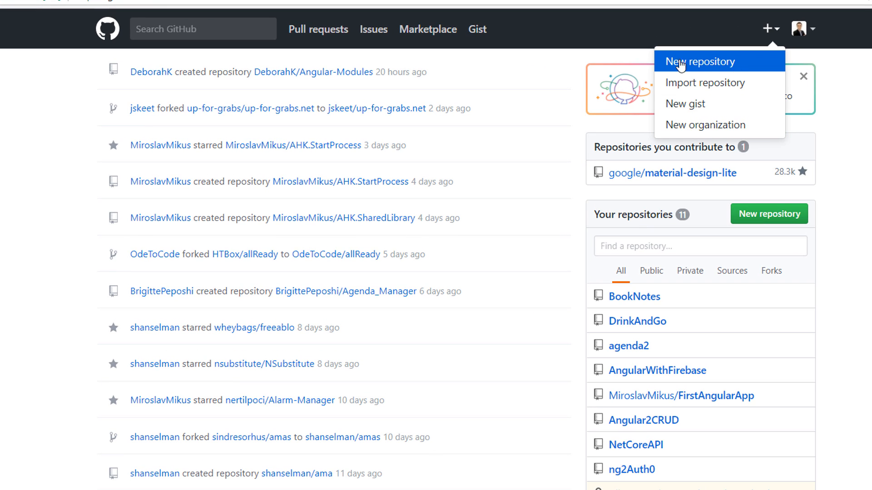
# Start a new repository and name it AngularWithMaterial
pyautogui.click(705, 60)
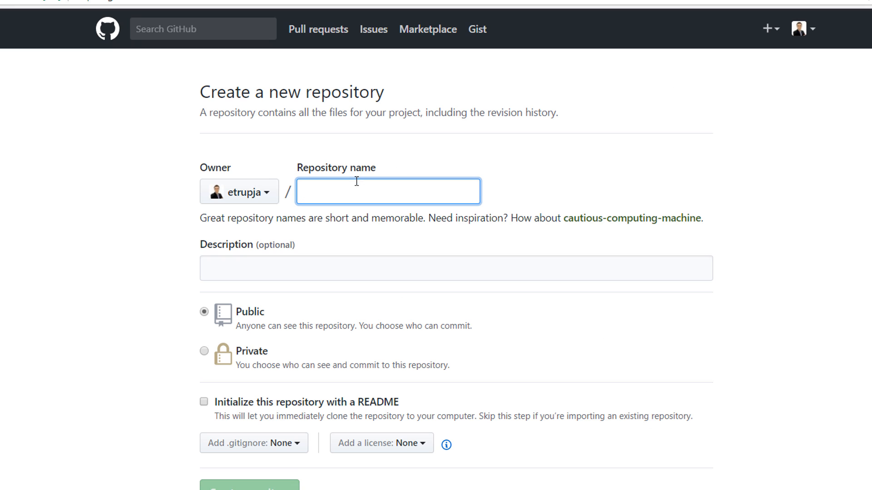
pyautogui.click(388, 192)
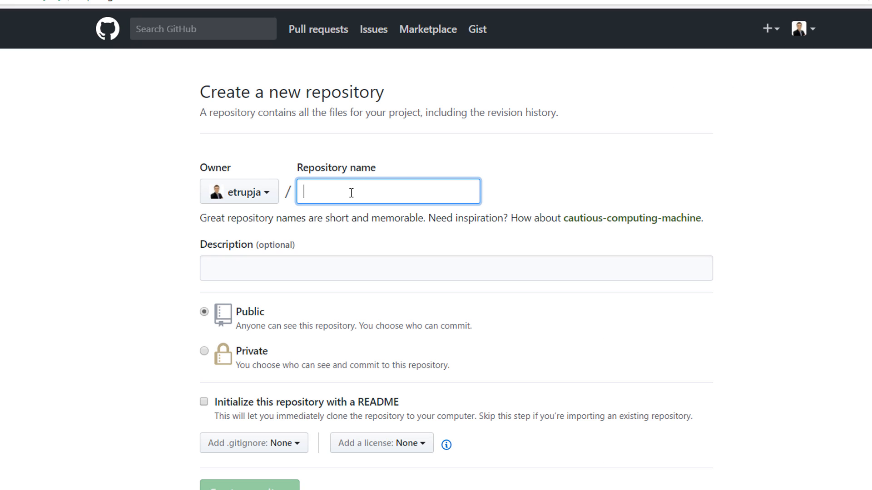
pyautogui.write('Angular')
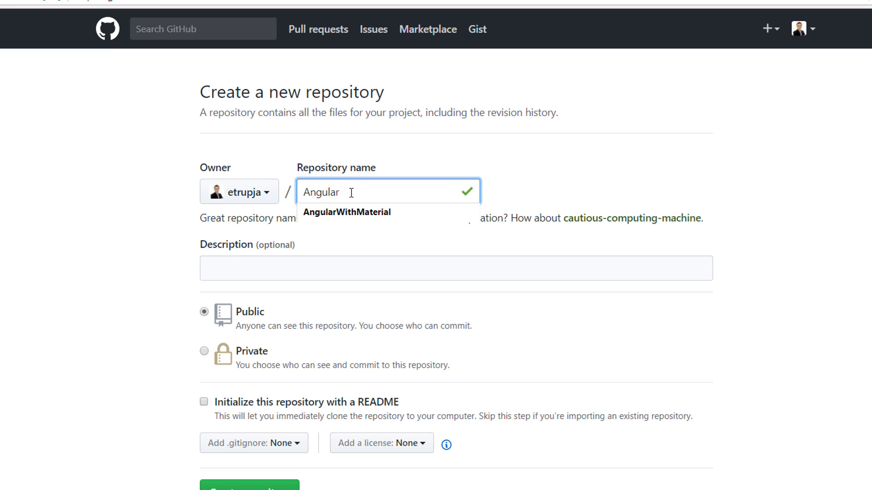
pyautogui.click(346, 212)
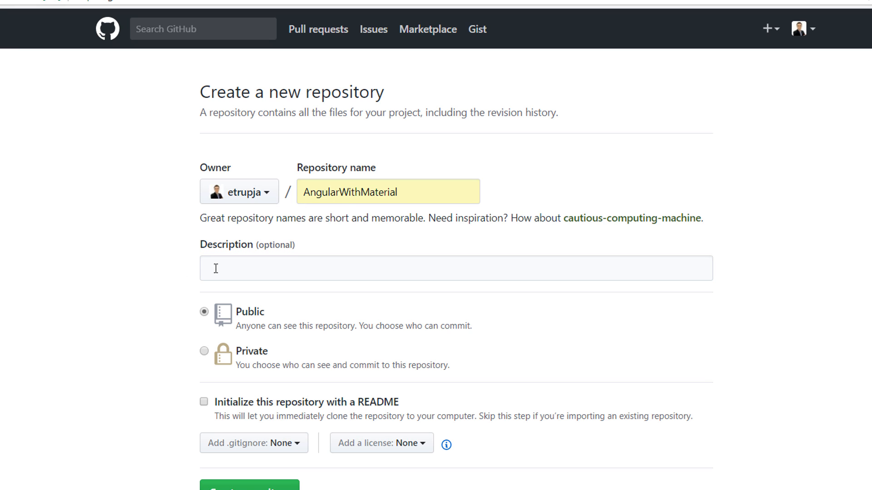
# Describe it as 'Angular 4.3 application with Material Design' and create the public repository
pyautogui.click(455, 268)
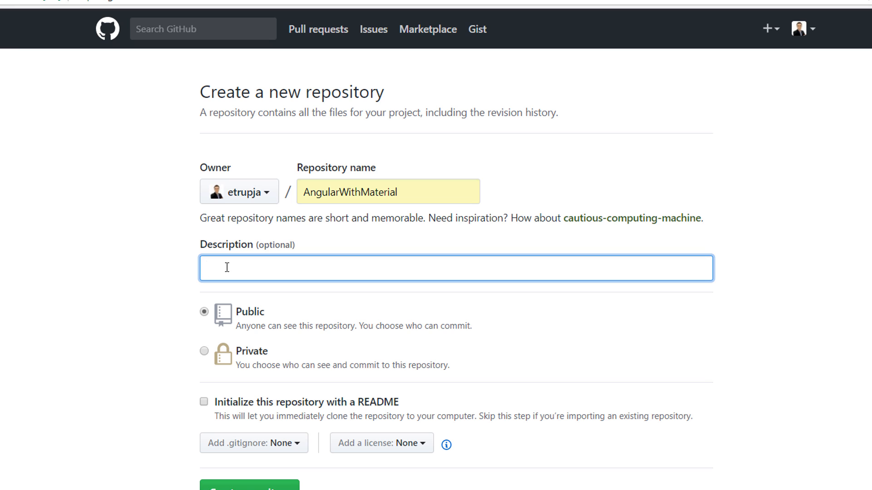
pyautogui.write('Angular 4.3 application with Material Design')
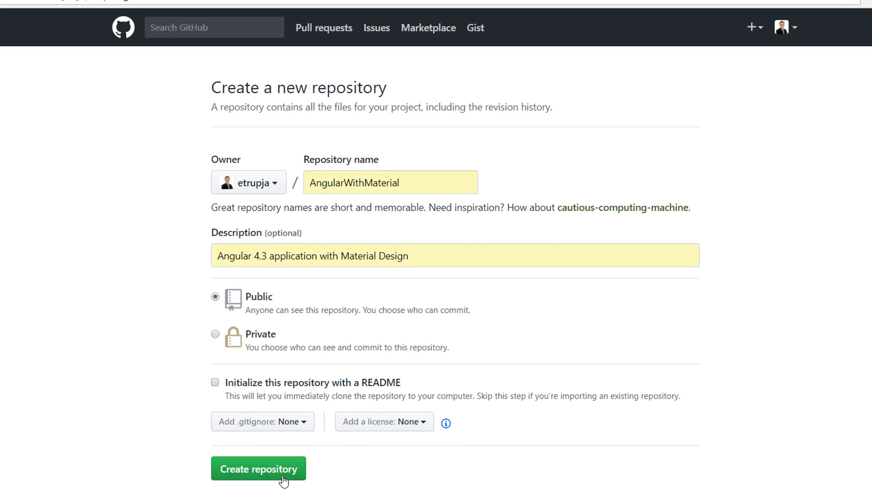
pyautogui.click(258, 468)
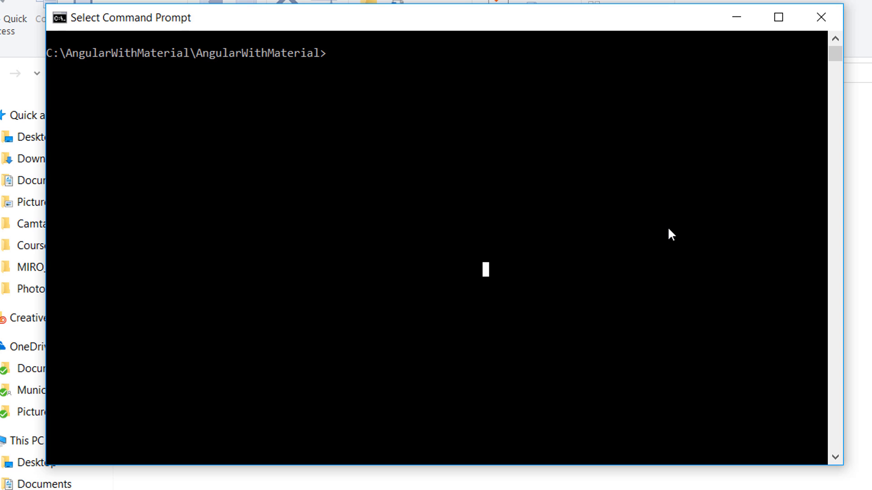
# Remove the old .git folder with 'rd .git /S/Q' and run 'git init' for a fresh repository
pyautogui.write('rd .git /S/Q')
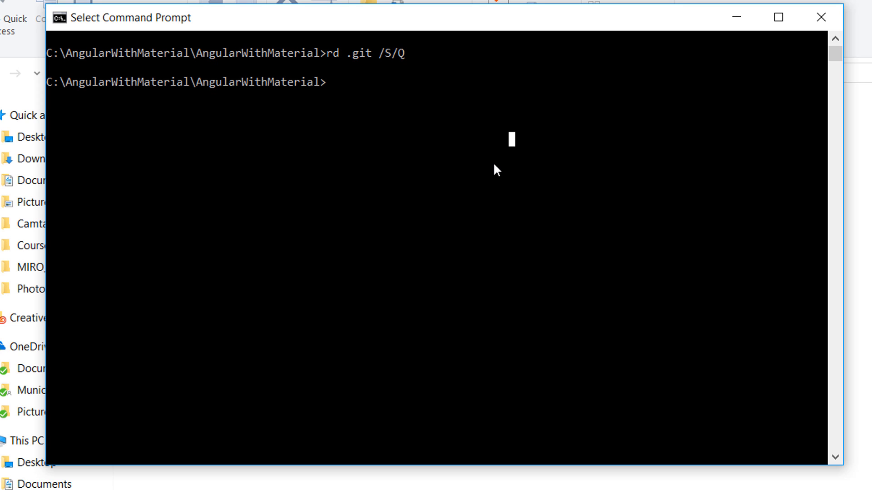
pyautogui.write('git init')
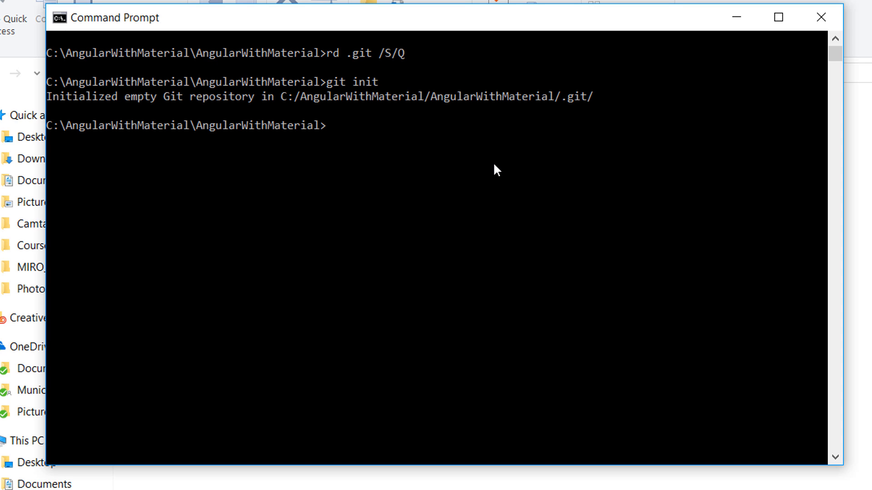
pyautogui.write('gi')
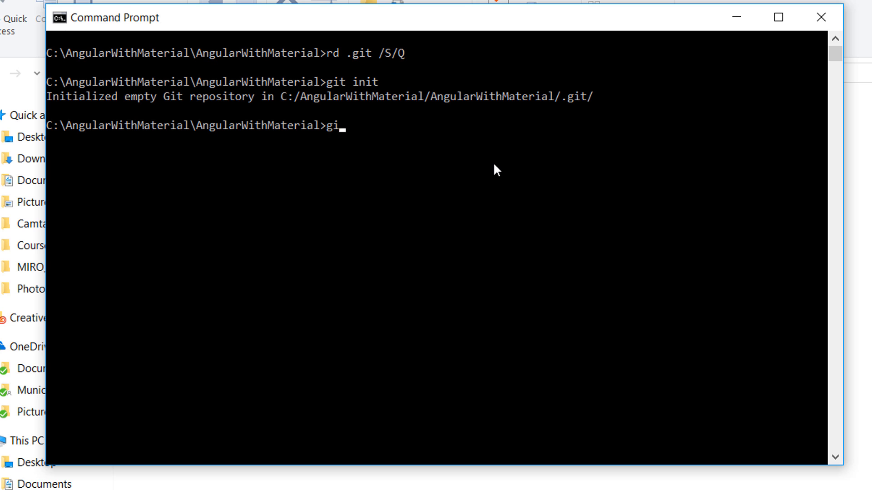
# Stage all project files and record them with 'git commit -m "My first commit"'
pyautogui.press('Enter')
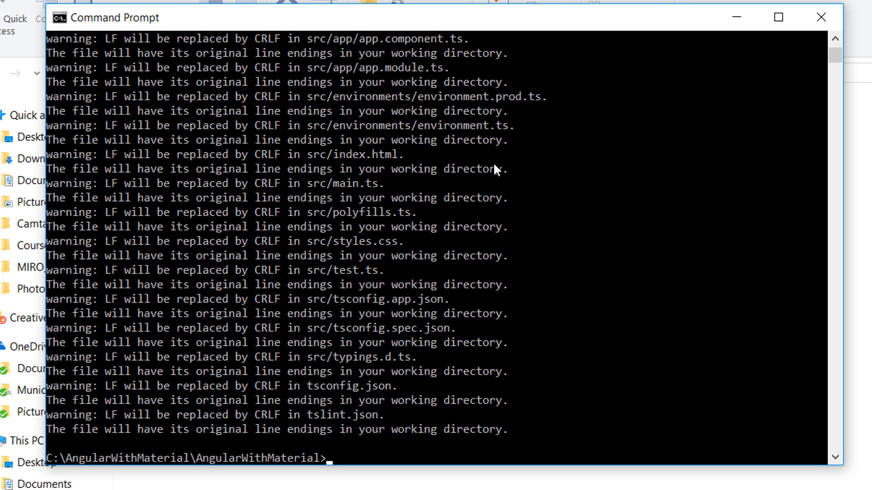
pyautogui.write('git commi')
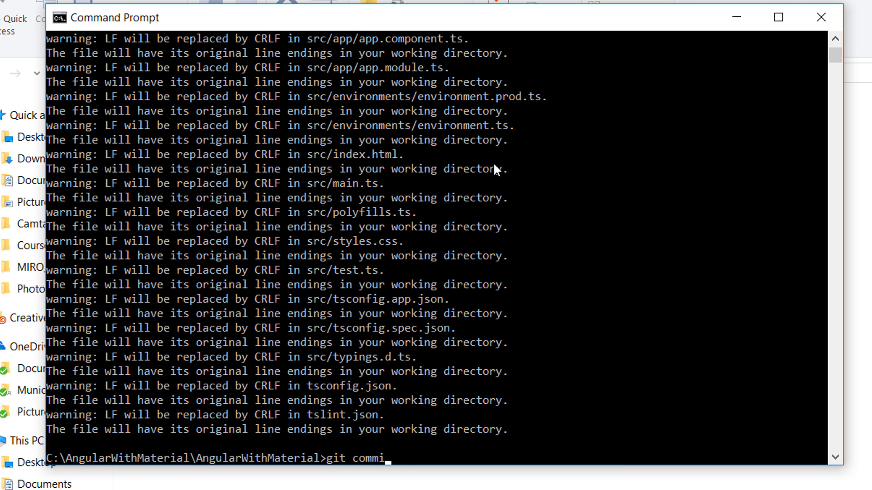
pyautogui.write('t -m')
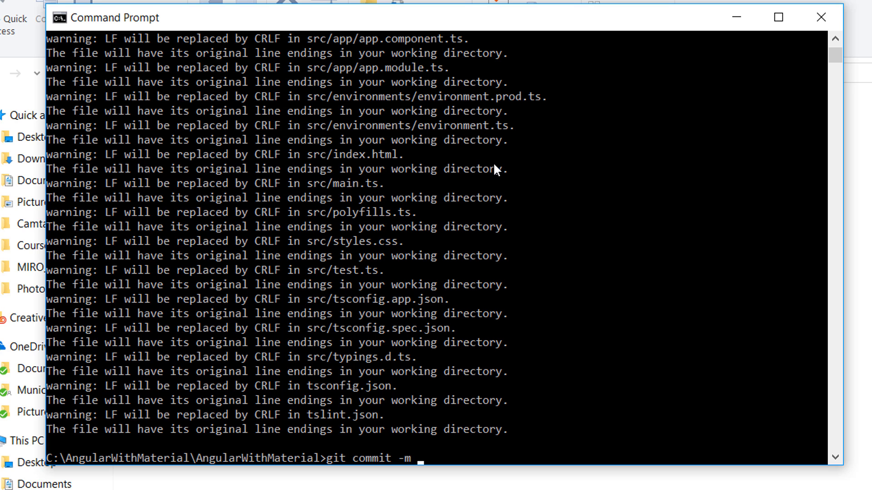
pyautogui.write('"Init')
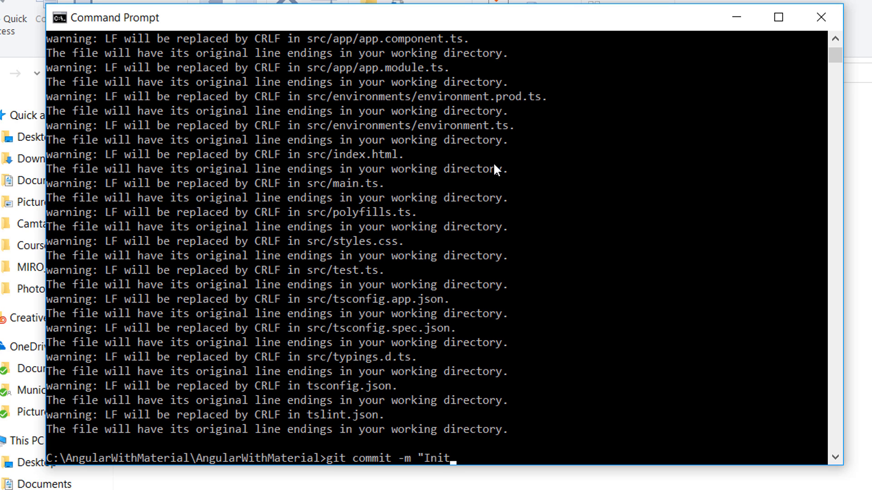
pyautogui.press('Backspace')
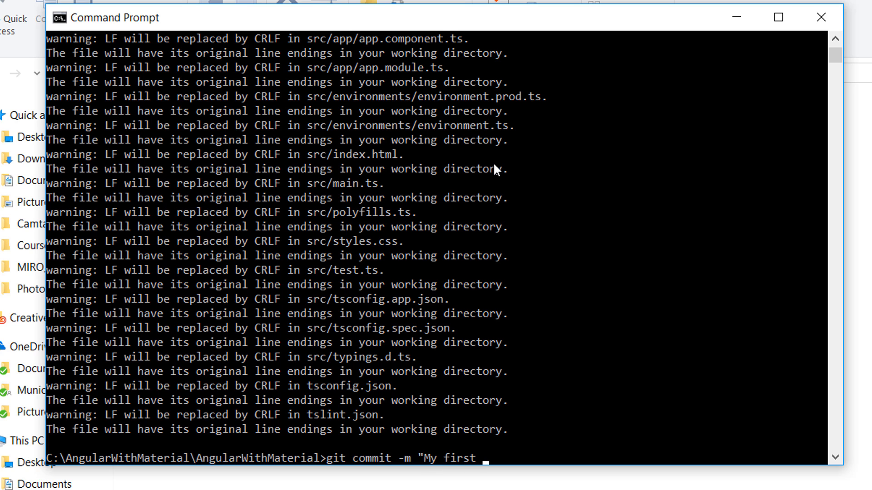
pyautogui.write('Comm')
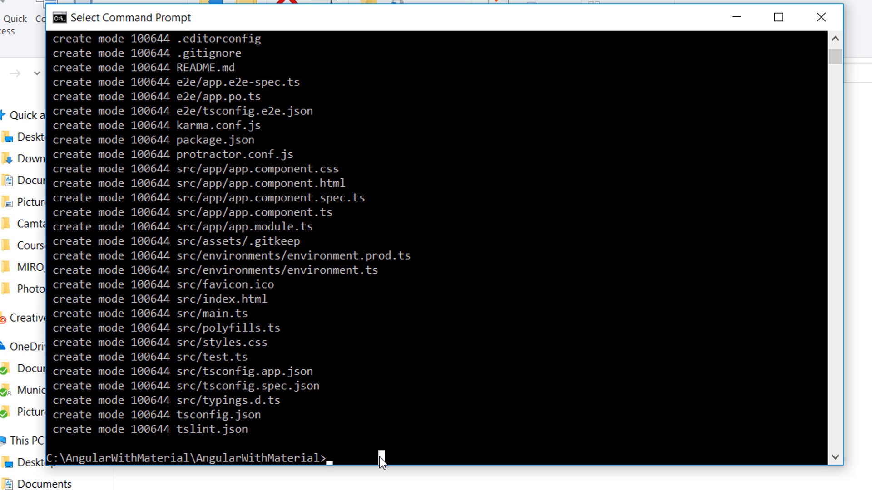
# Add the GitHub AngularWithMaterial HTTPS clone URL as the origin remote
pyautogui.write('git remote add')
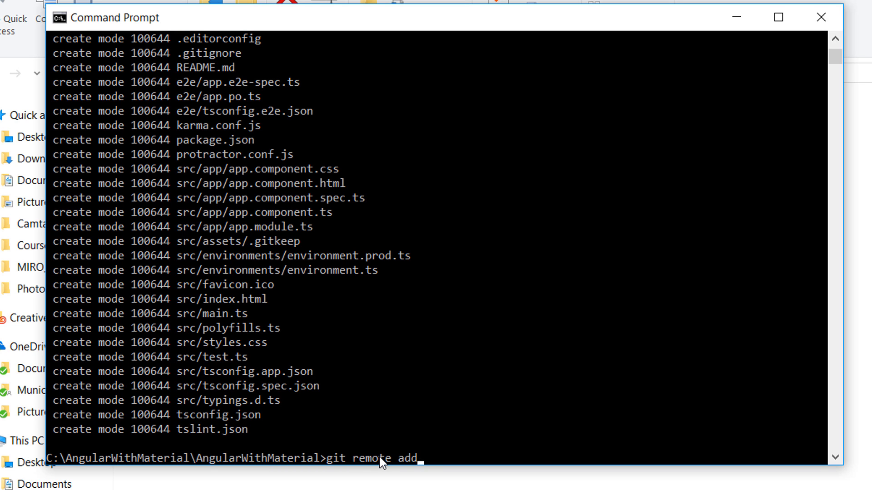
pyautogui.write('origin')
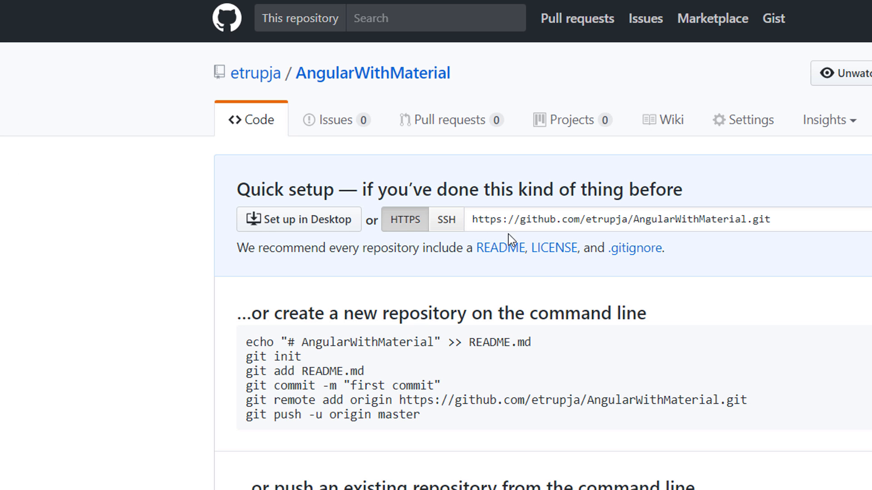
pyautogui.click(620, 219)
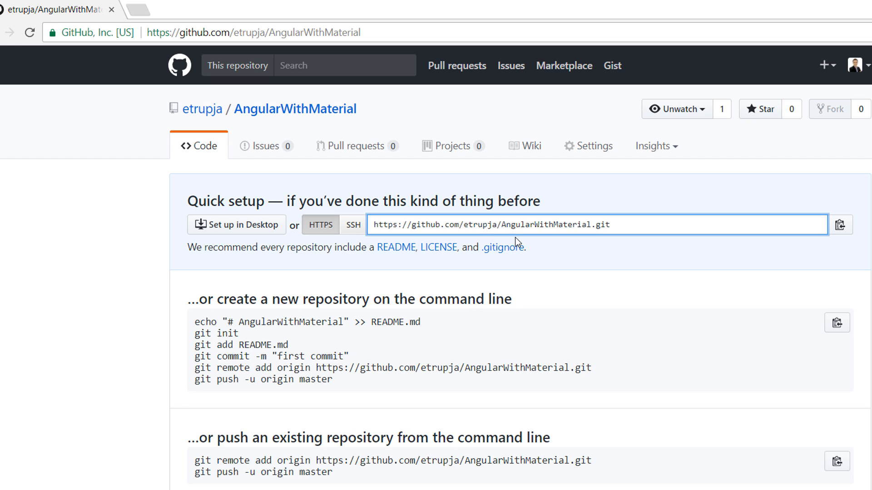
pyautogui.moveTo(838, 249)
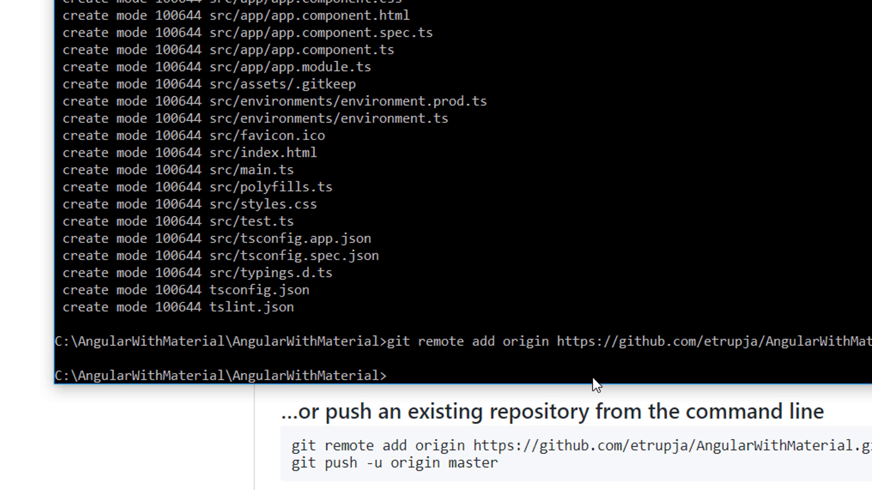
# Run 'git push -u origin master' and start entering the GitHub username at the login prompt
pyautogui.write('git push -u ori')
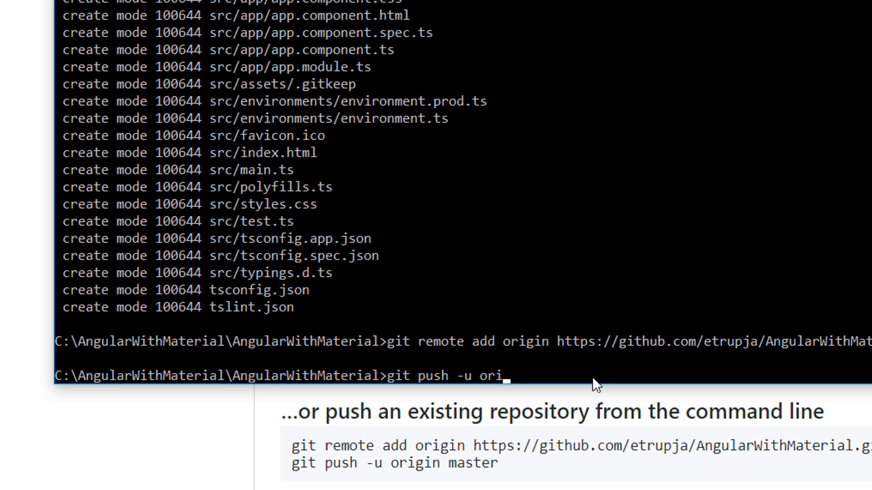
pyautogui.write('gin master')
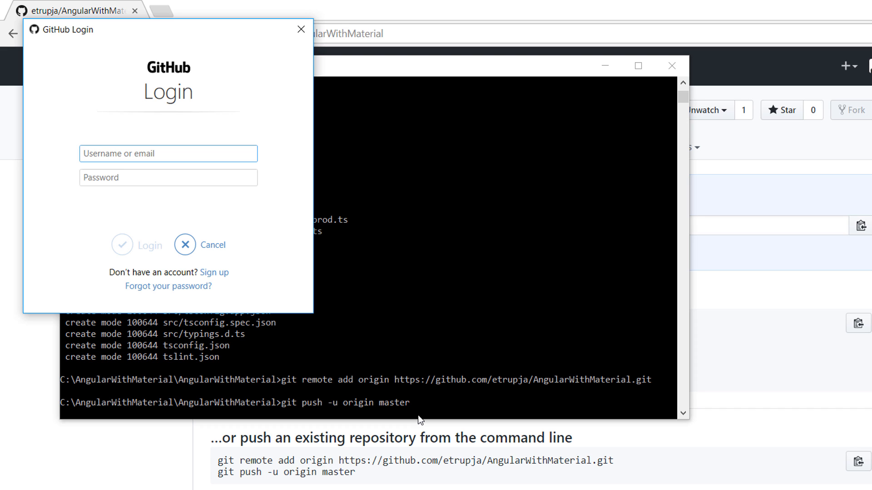
pyautogui.write('etr')
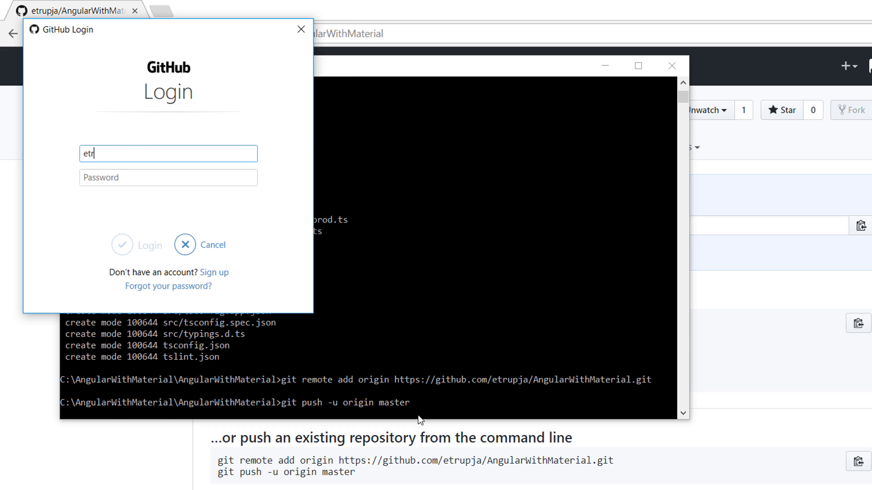